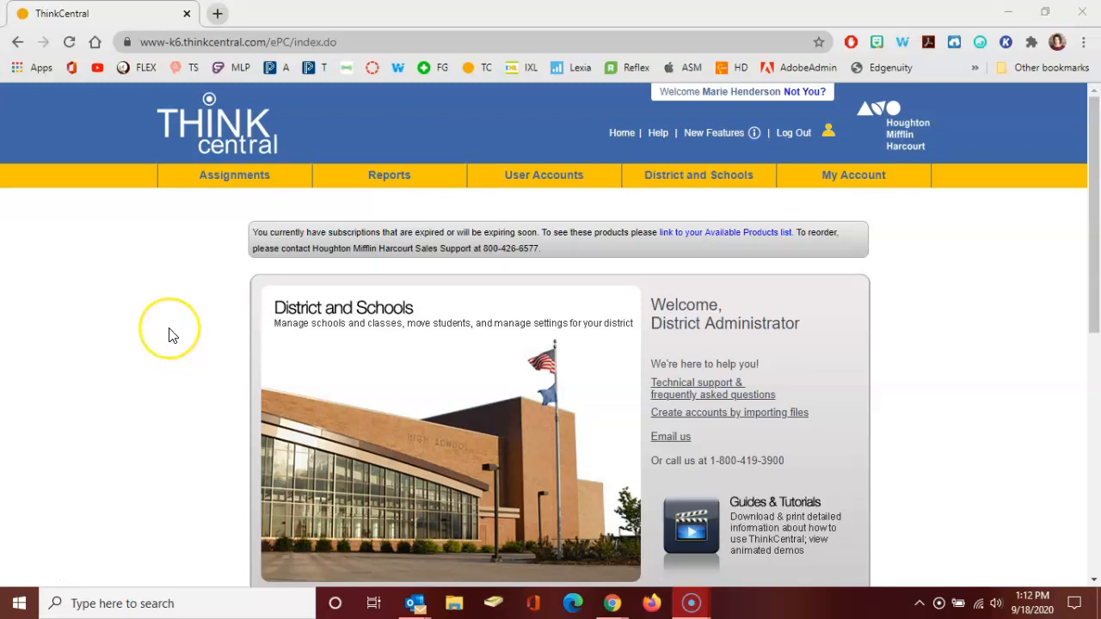
pyautogui.moveTo(165, 325)
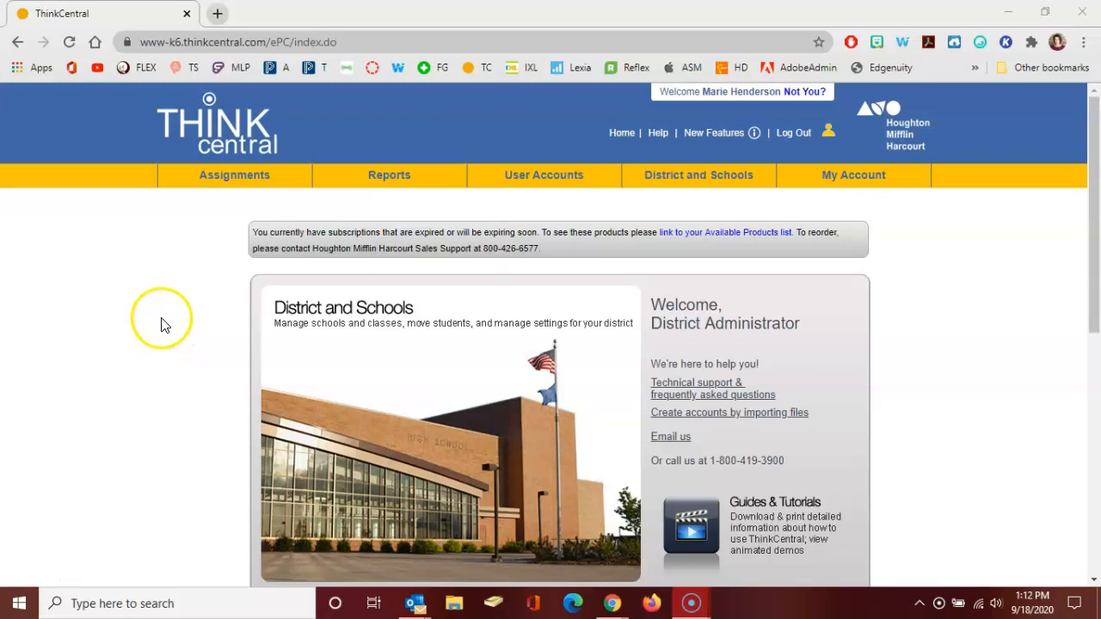
# Step: Open the User Accounts Find and Manage page from the administrator home
pyautogui.click(543, 175)
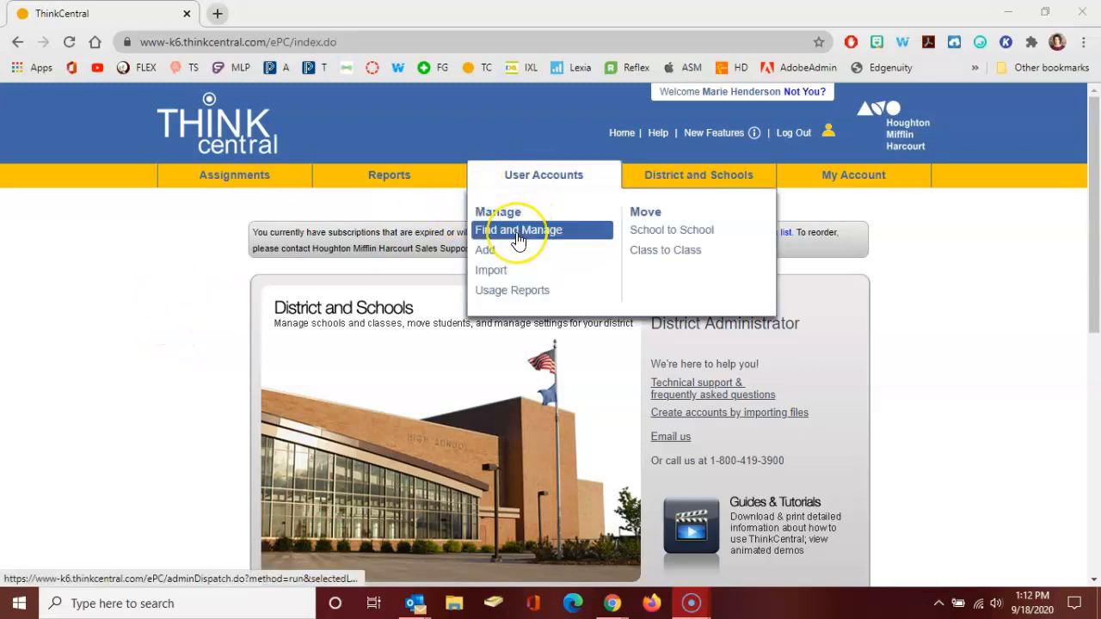
pyautogui.click(518, 230)
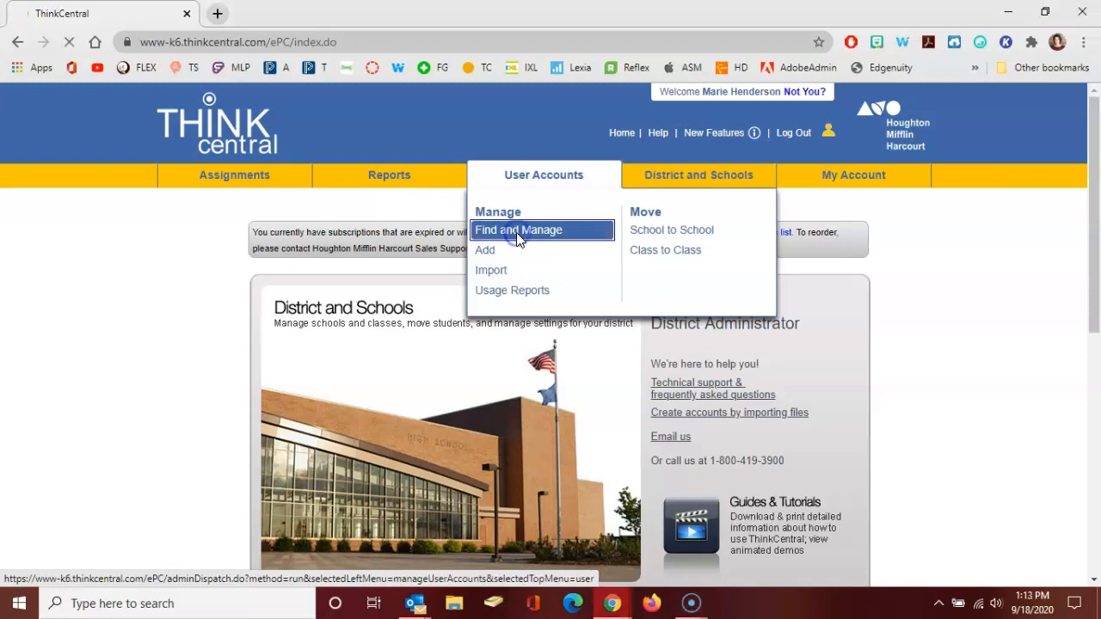
# Step: Search Wilson Elementary students, including inactive accounts, for first name 'ant'
pyautogui.click(518, 229)
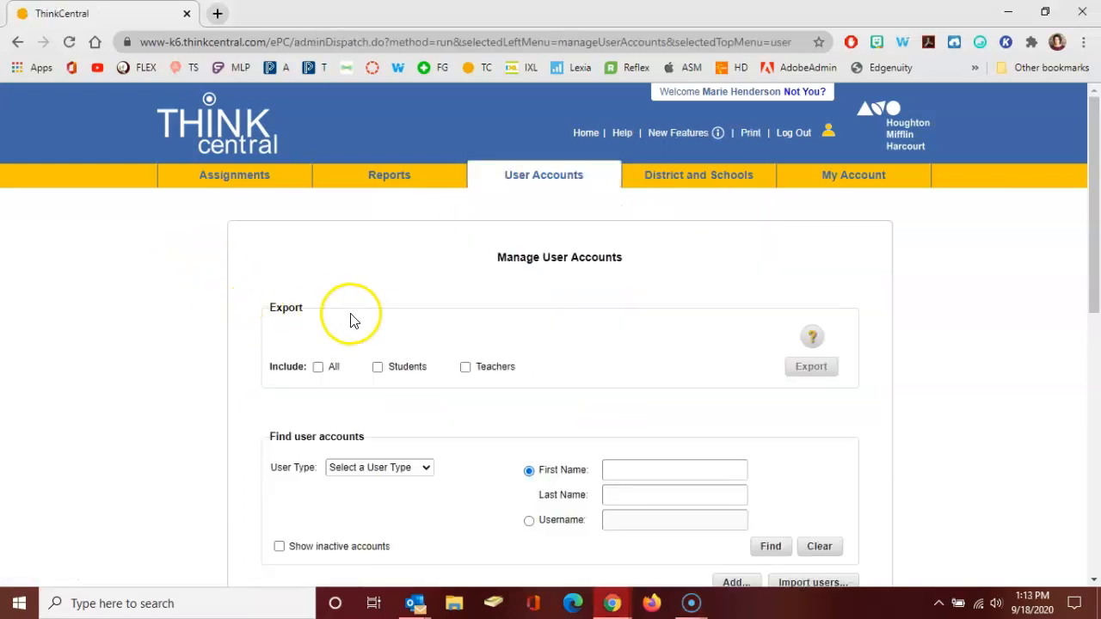
pyautogui.moveTo(439, 417)
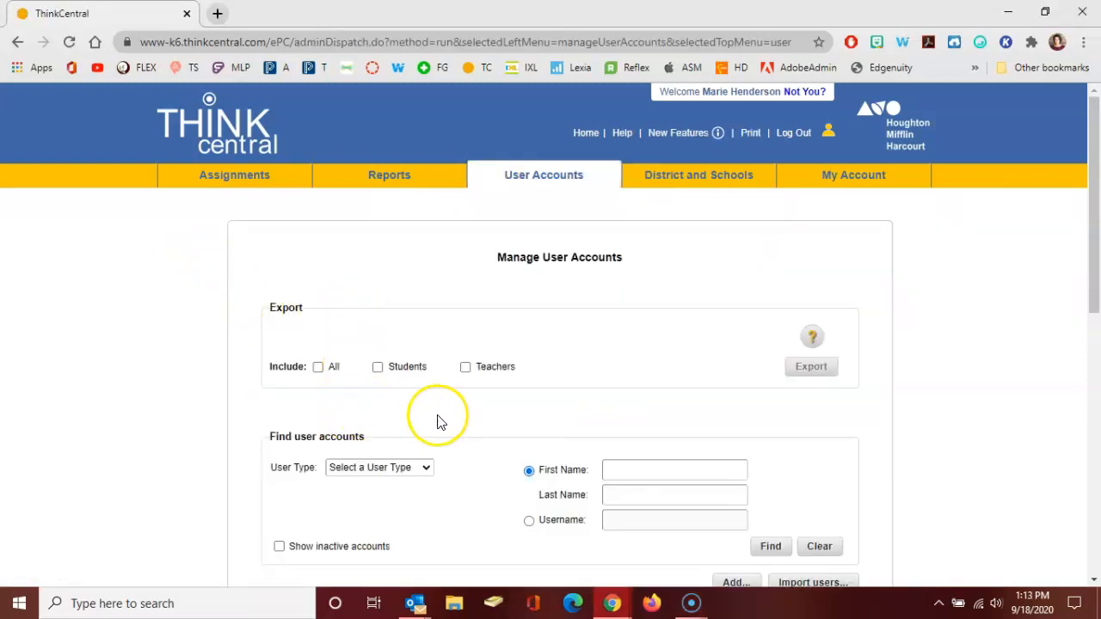
pyautogui.scroll(-3)
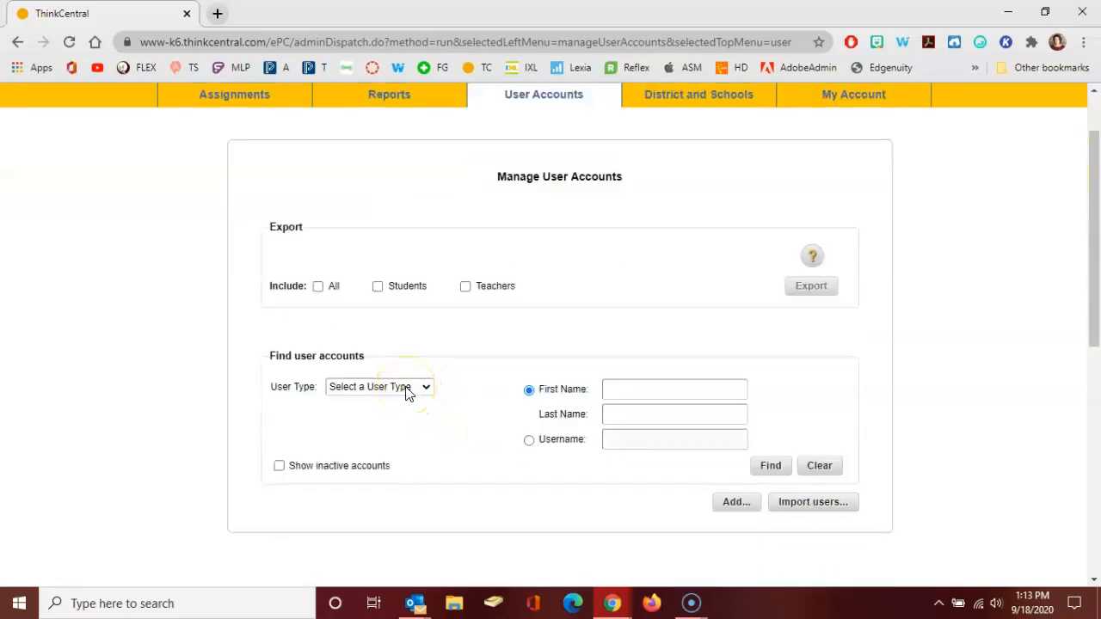
pyautogui.click(379, 386)
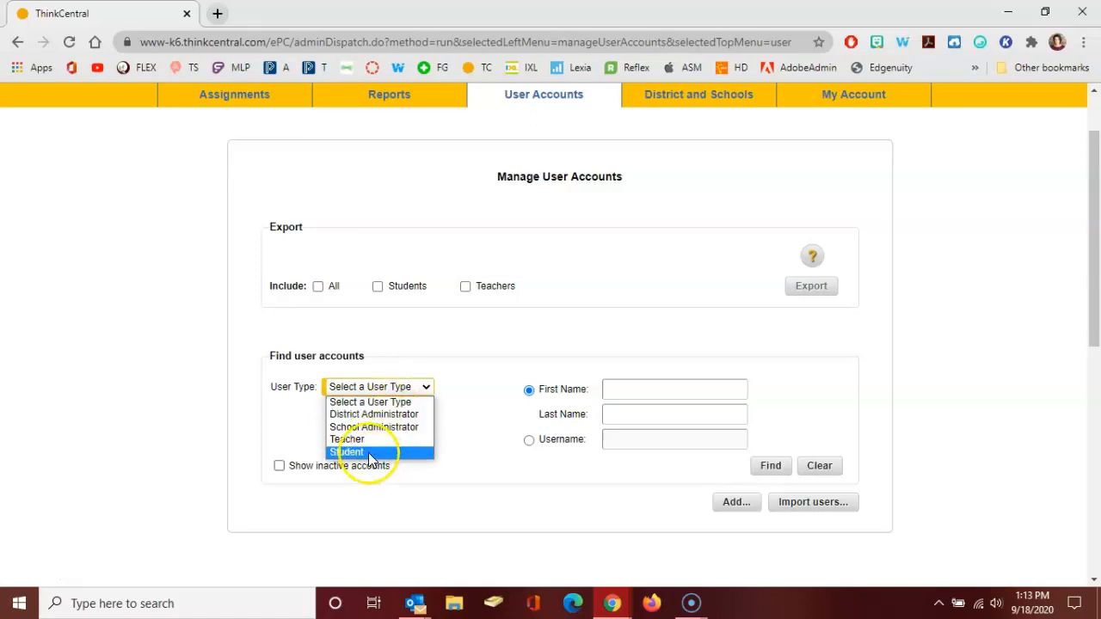
pyautogui.click(349, 452)
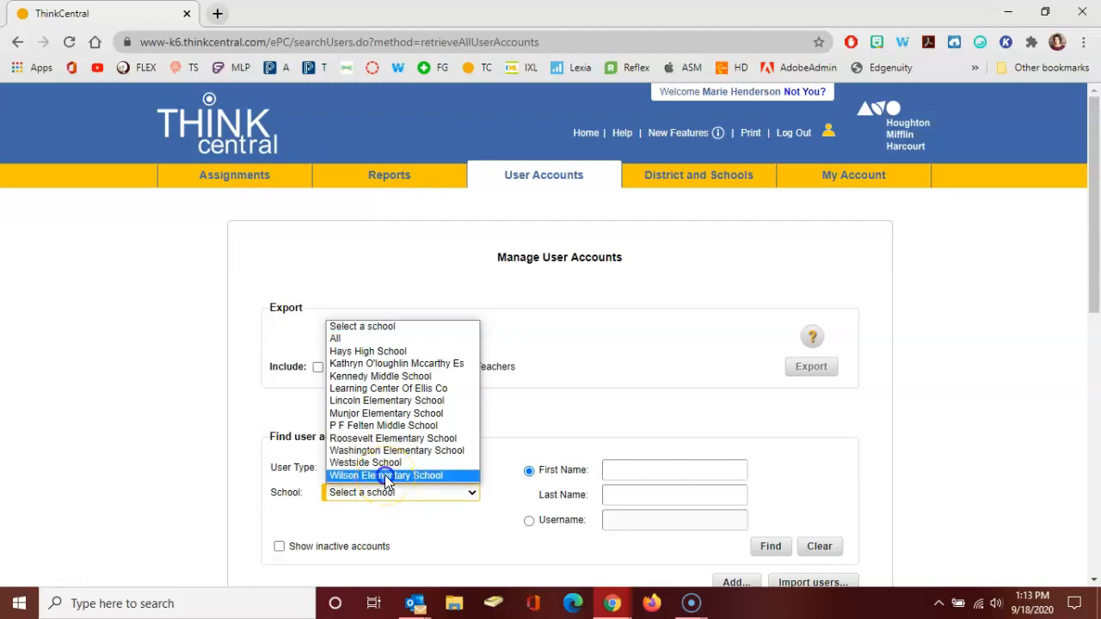
pyautogui.click(386, 475)
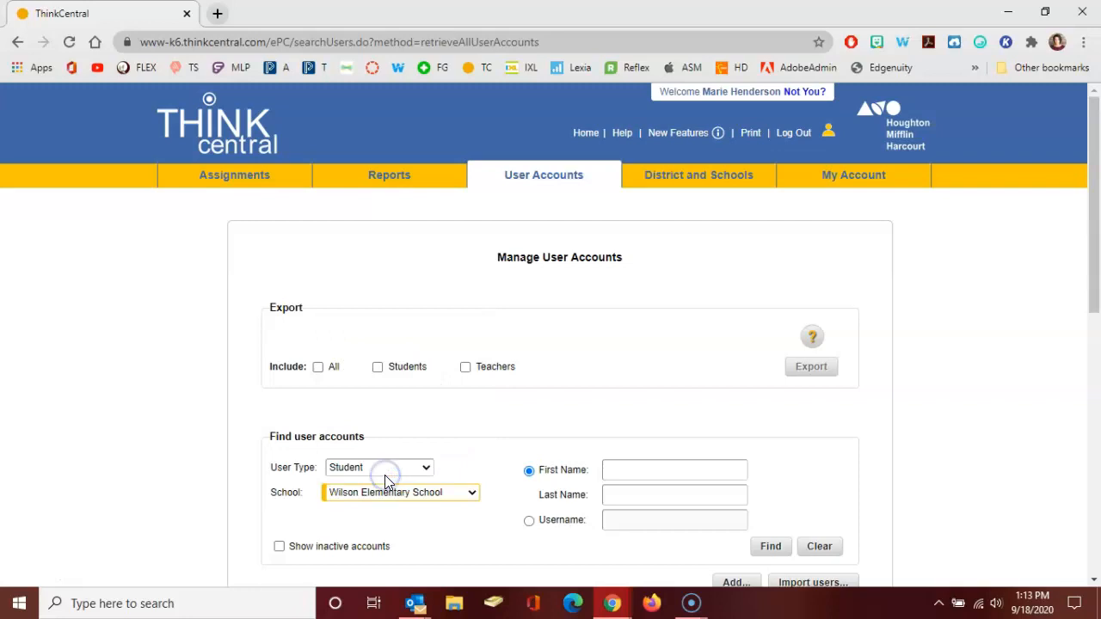
pyautogui.click(279, 547)
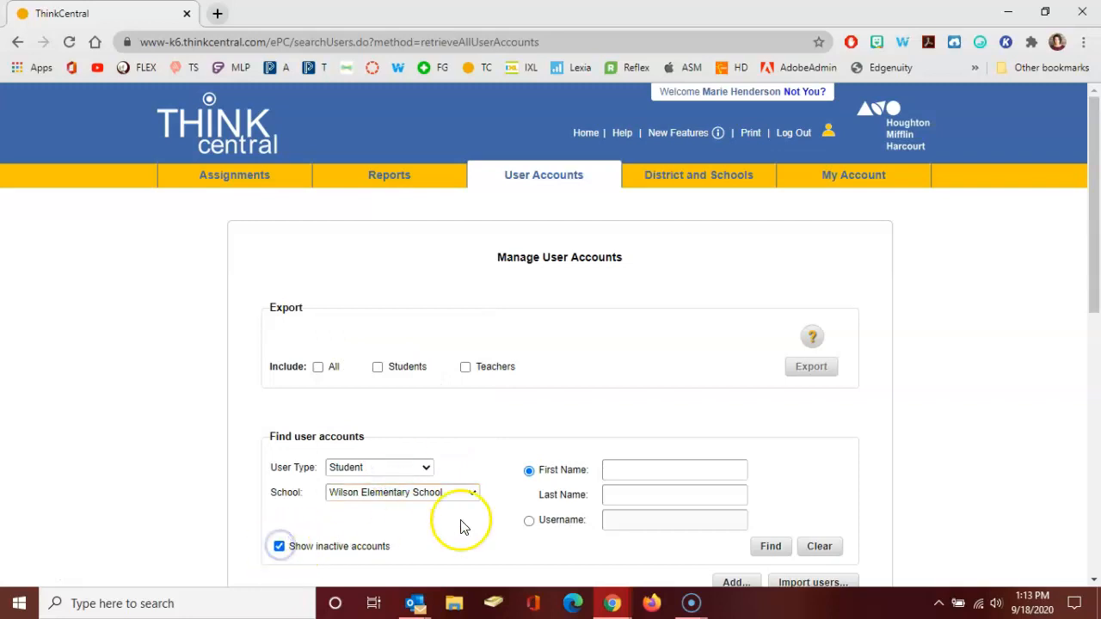
pyautogui.scroll(-3)
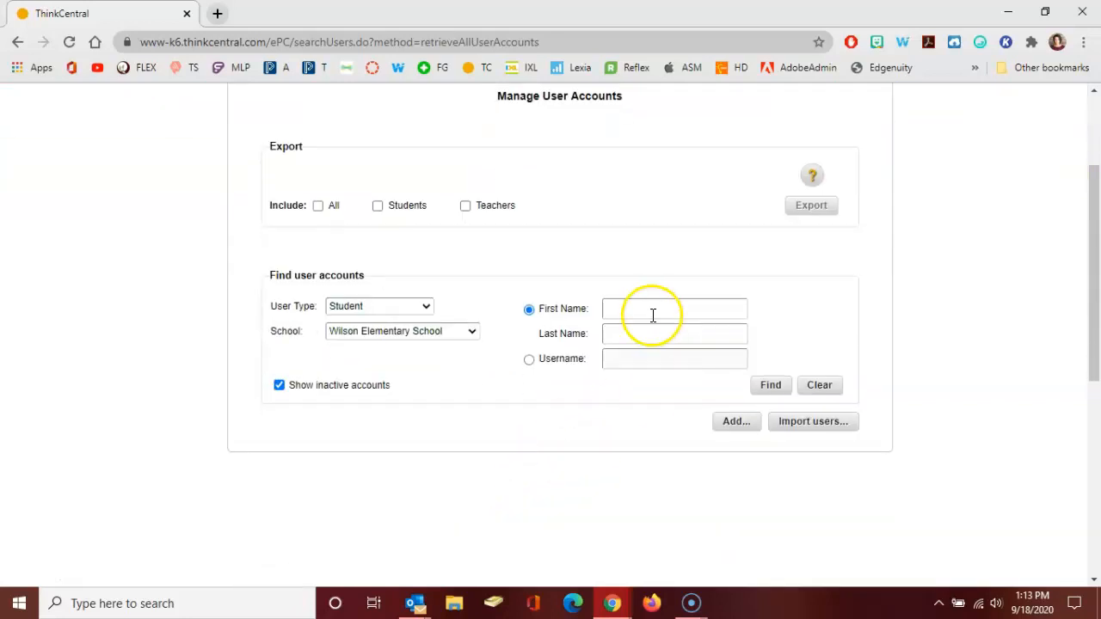
pyautogui.write('anthony')
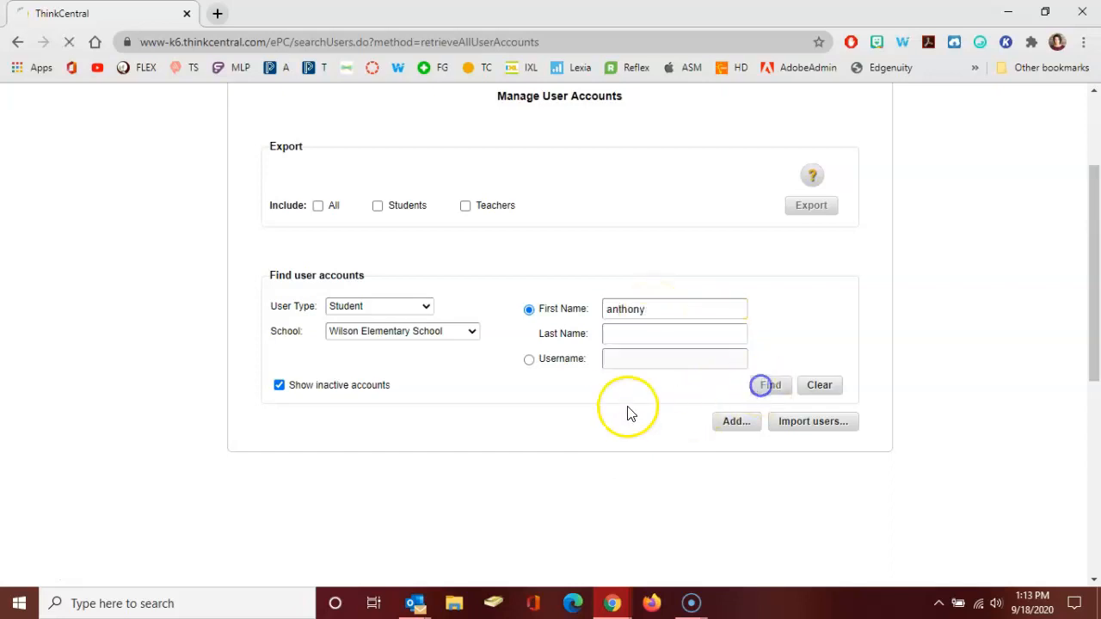
pyautogui.click(769, 384)
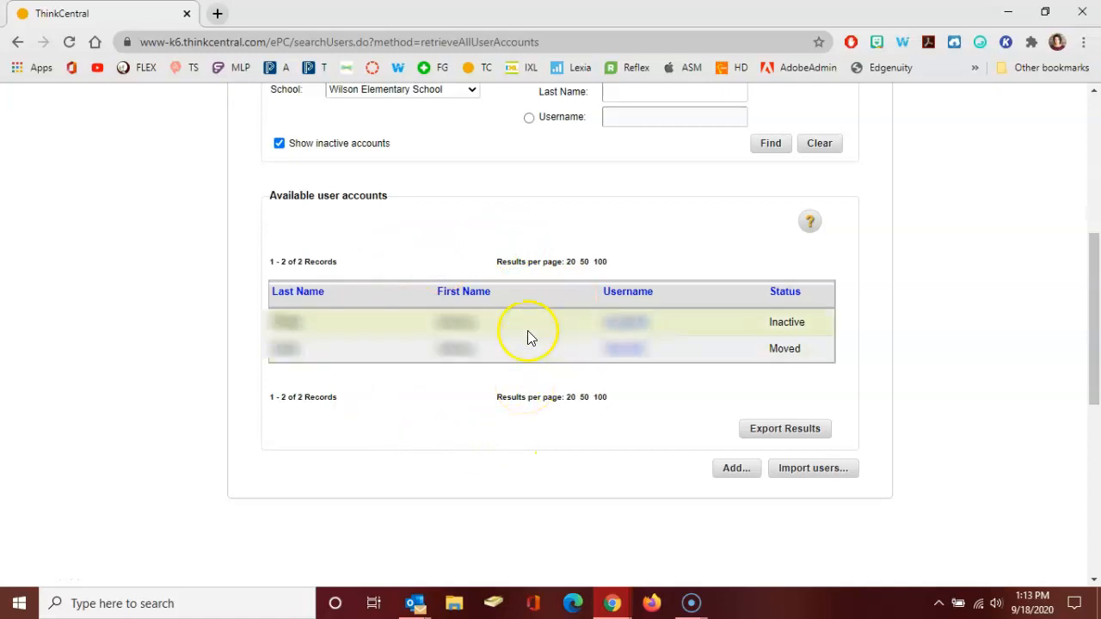
pyautogui.moveTo(518, 327)
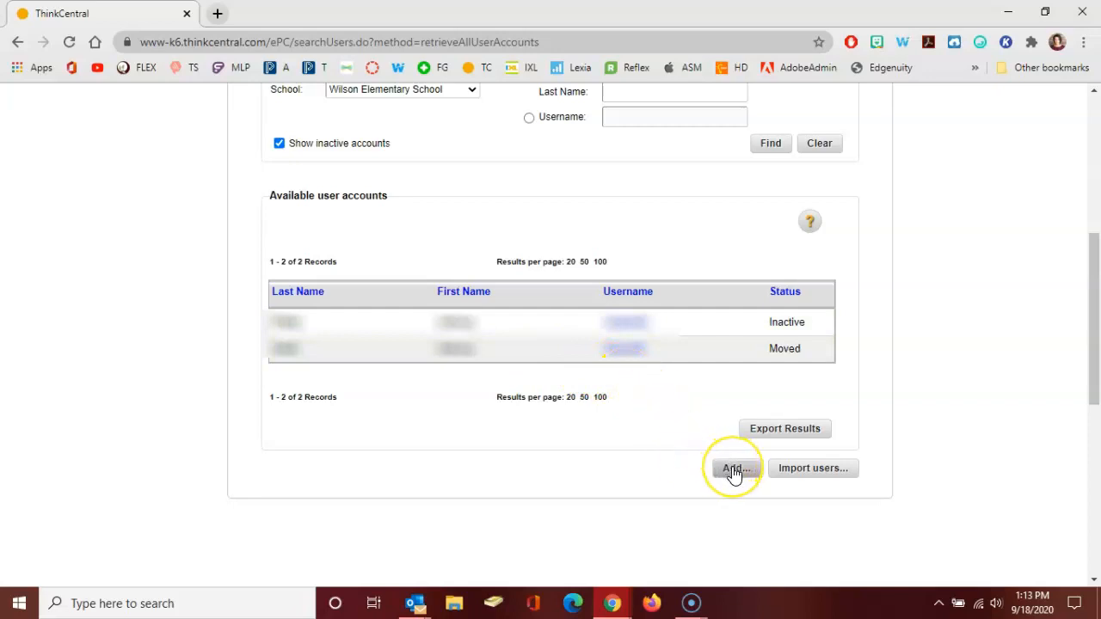
# Step: Start a new user account with role Student at Wilson Elementary School
pyautogui.click(734, 468)
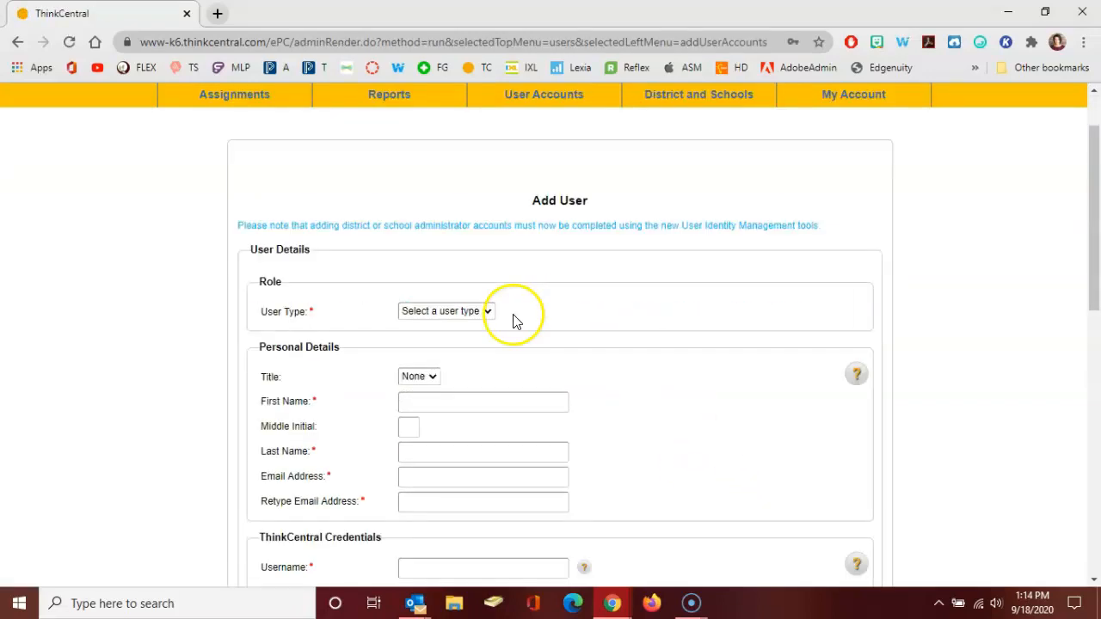
pyautogui.click(445, 310)
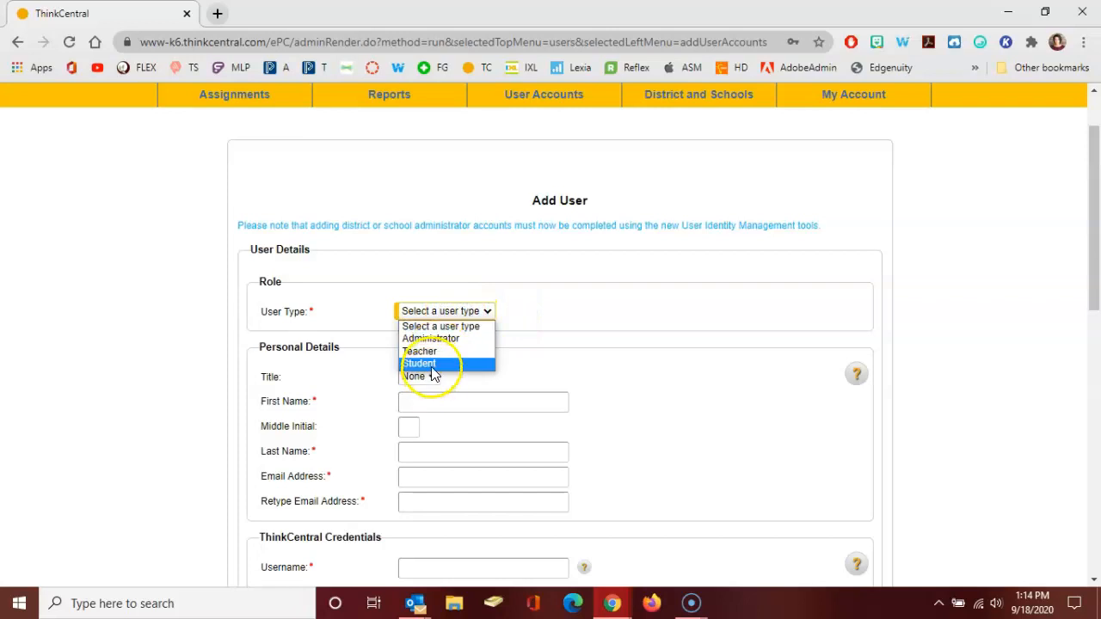
pyautogui.click(420, 363)
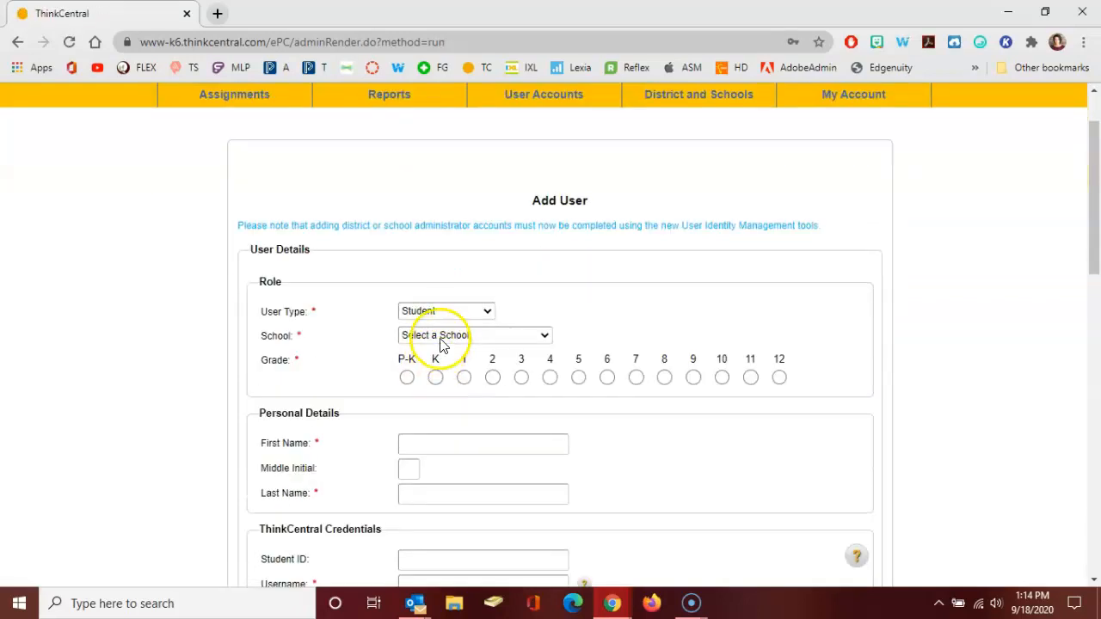
pyautogui.click(473, 335)
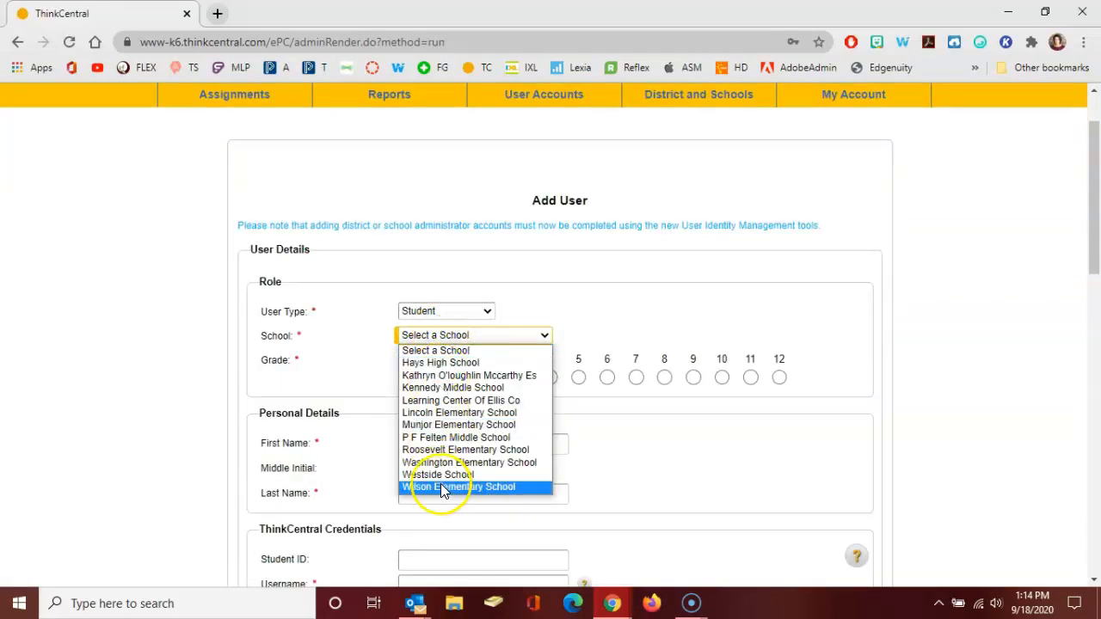
pyautogui.click(460, 487)
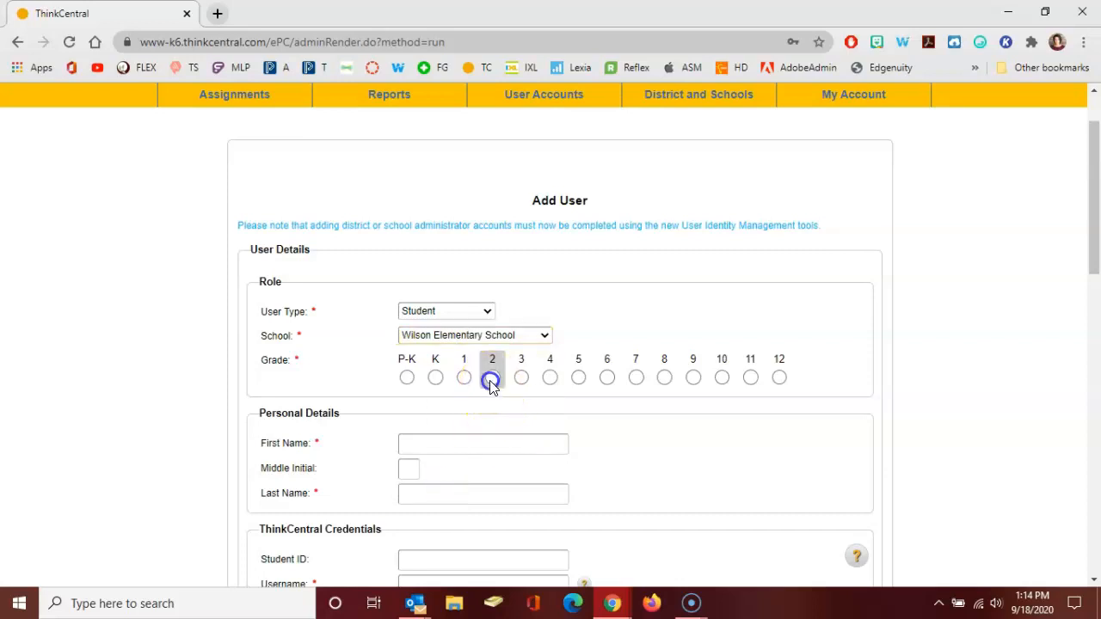
# Step: Enter last name Mouse, student ID 7654, username 31mmouse and matching passwords
pyautogui.click(482, 362)
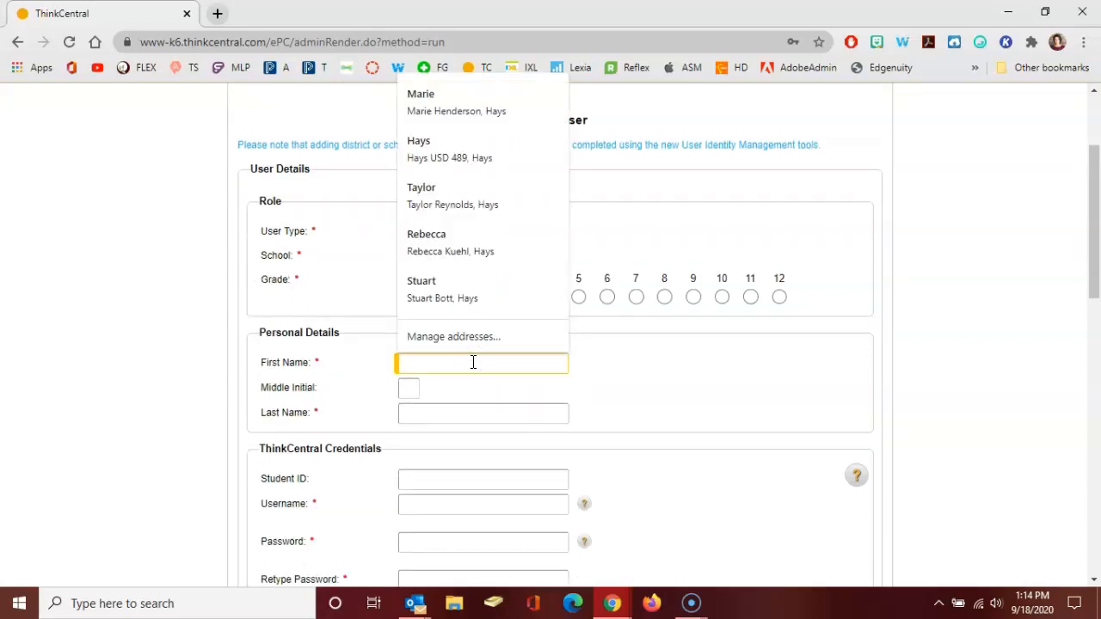
pyautogui.write('Mouse')
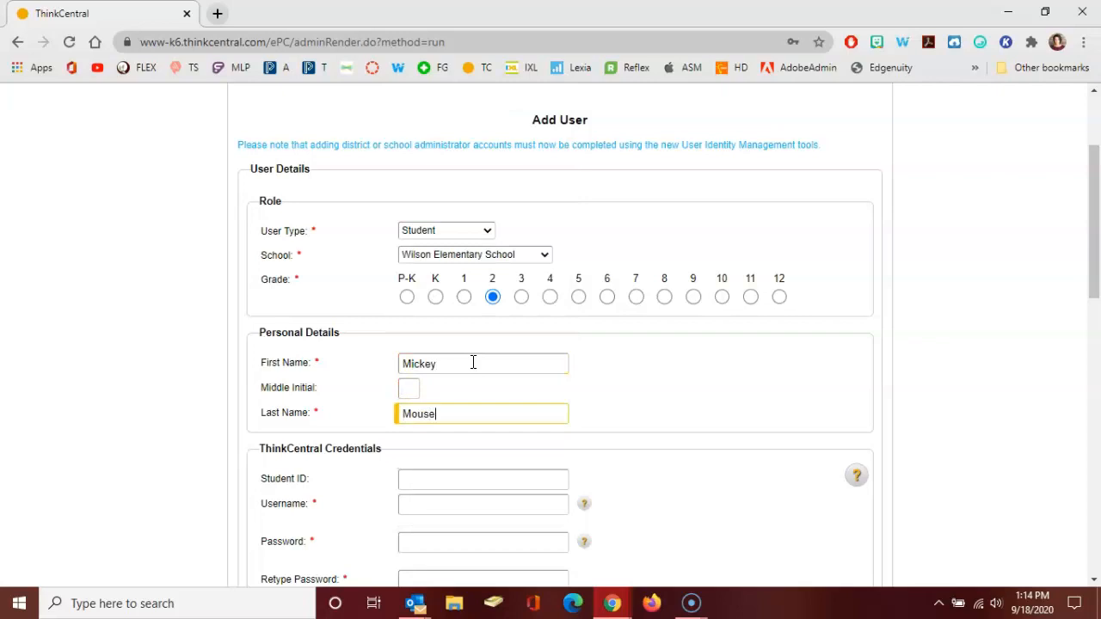
pyautogui.click(482, 479)
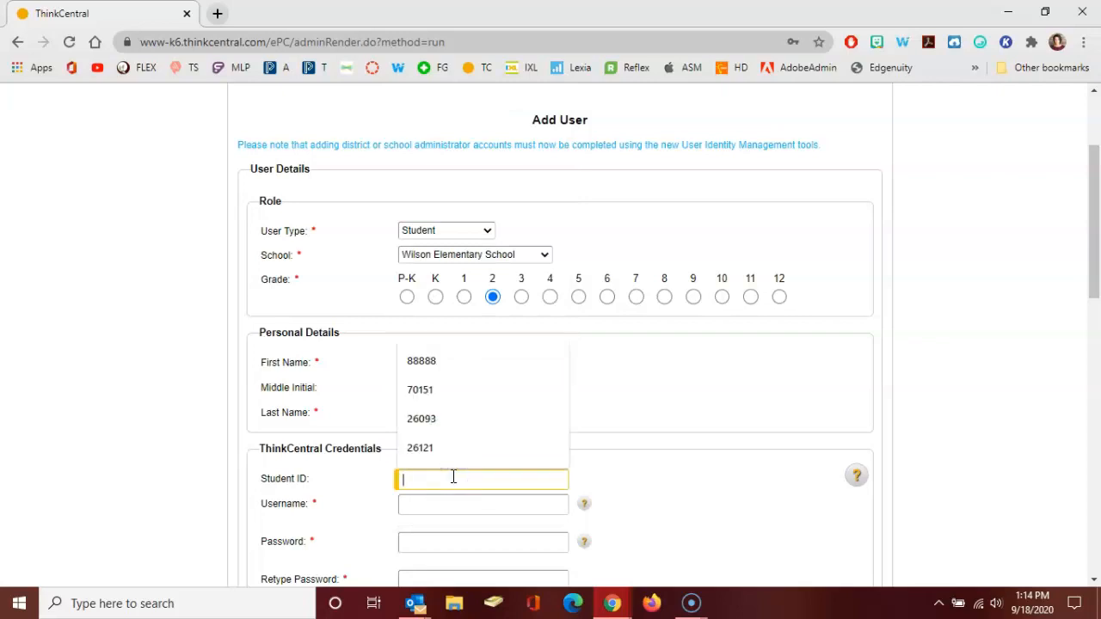
pyautogui.write('31mmouse')
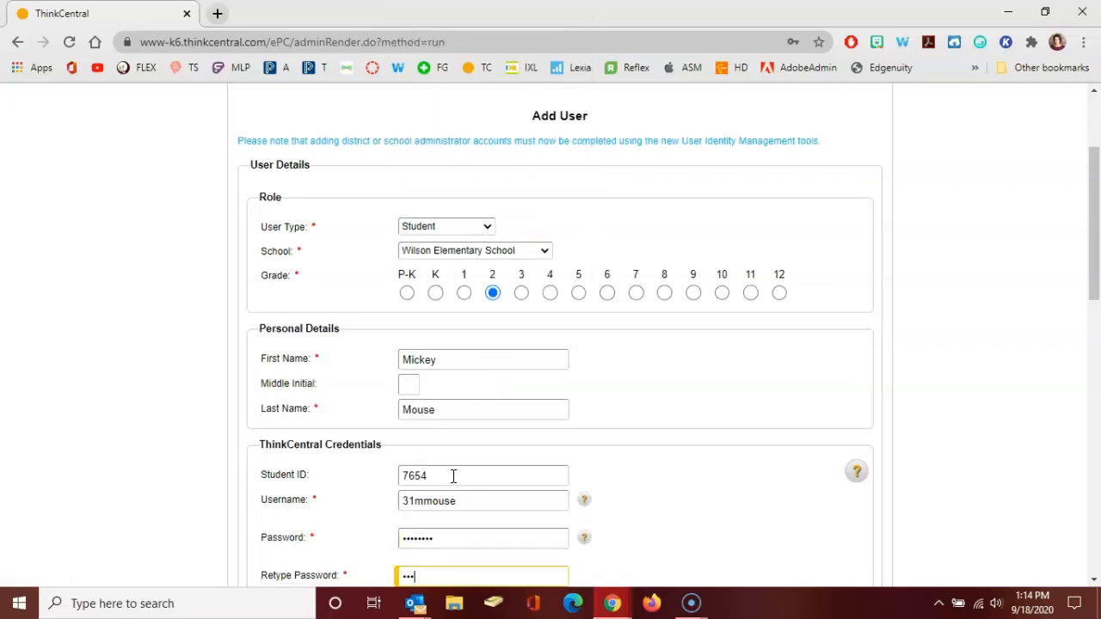
pyautogui.scroll(-3)
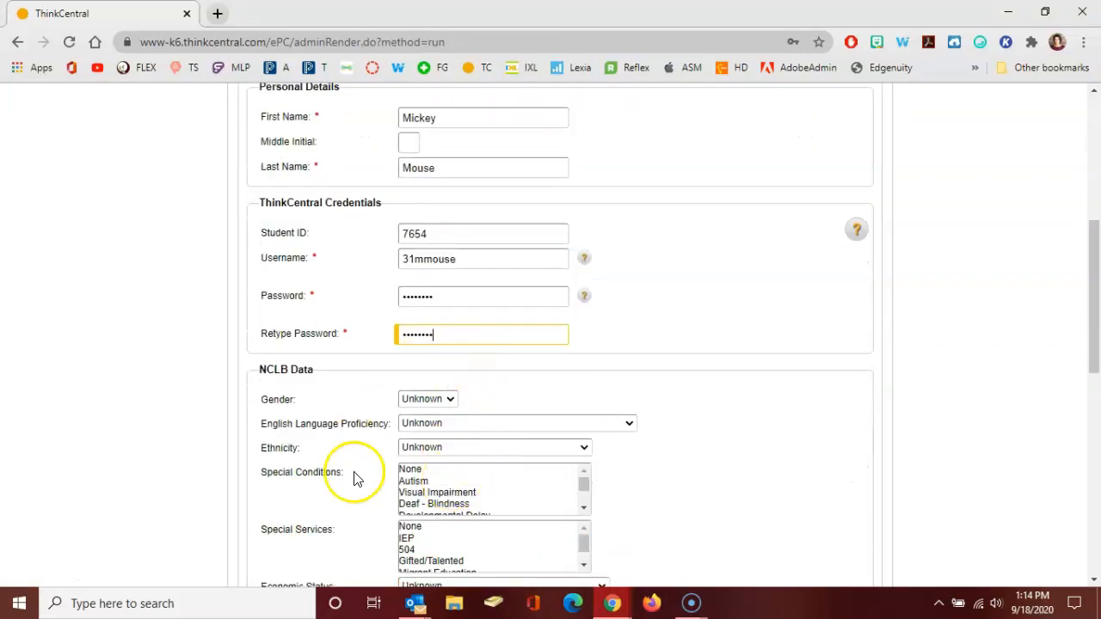
pyautogui.scroll(-3)
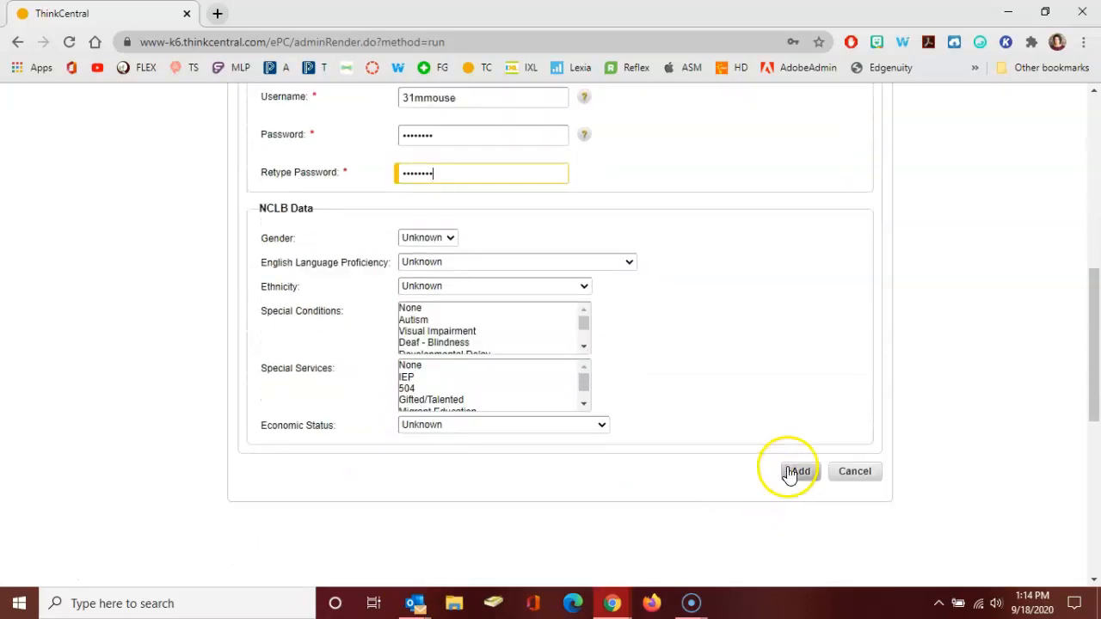
# Step: Submit the form to register student Mickey Mouse as 31mmouse
pyautogui.click(795, 471)
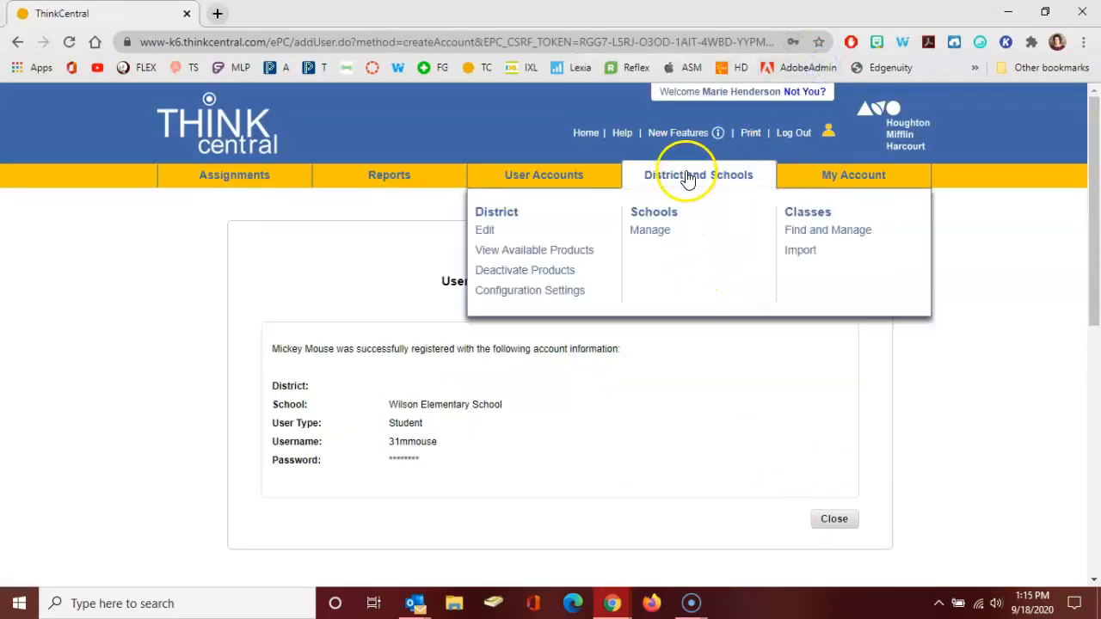
pyautogui.moveTo(807, 212)
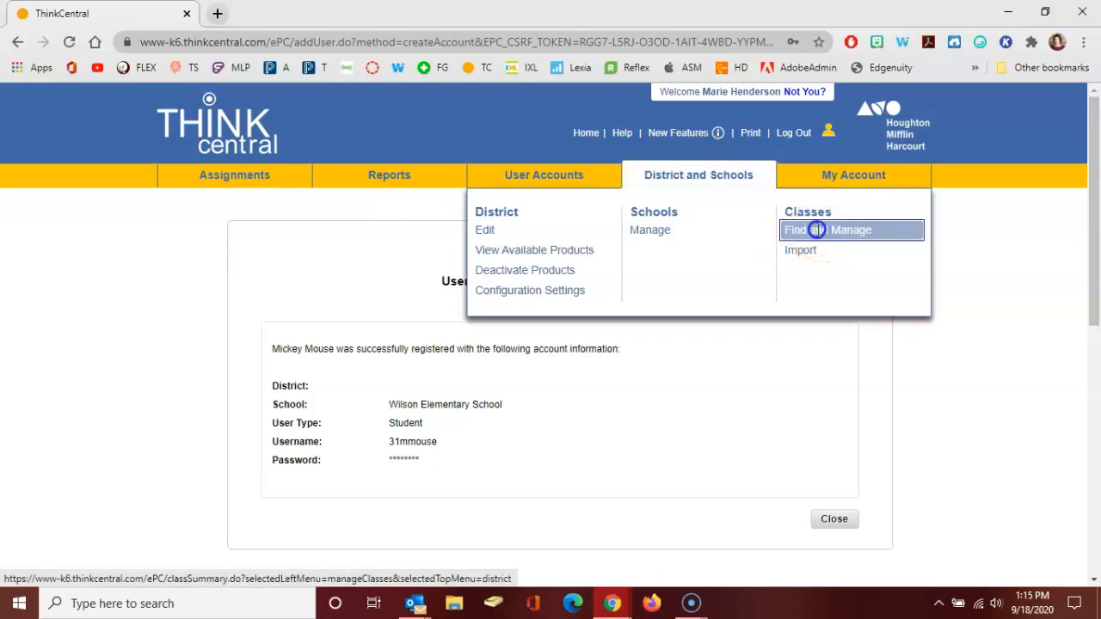
# Step: Find teacher Henderson's classes at Wilson Elementary and open the grade 3 Demo Class
pyautogui.click(827, 229)
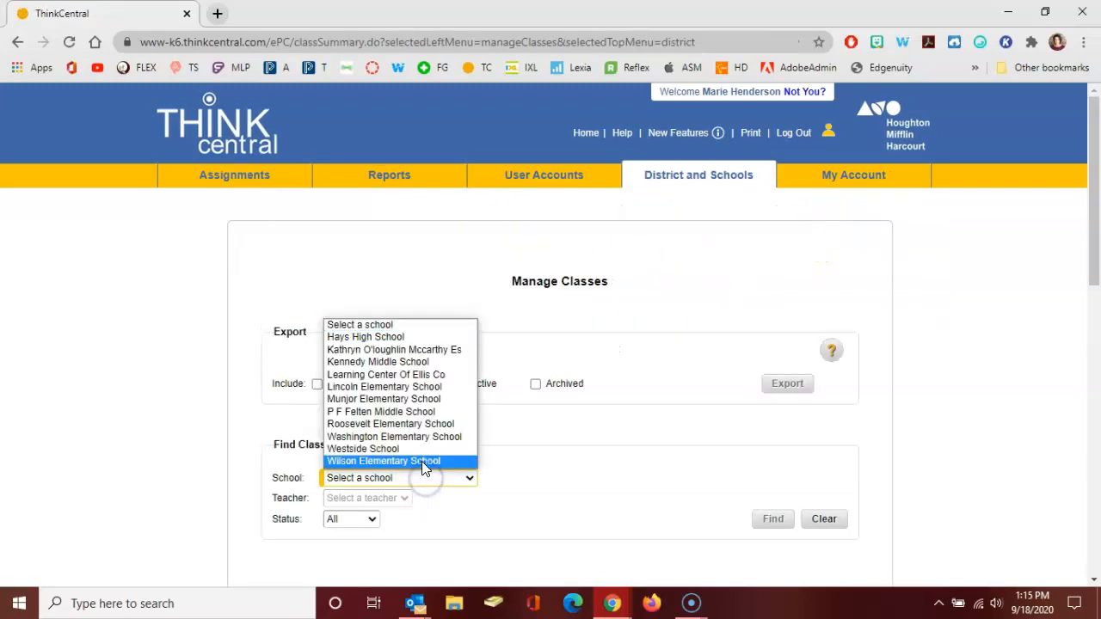
pyautogui.click(383, 461)
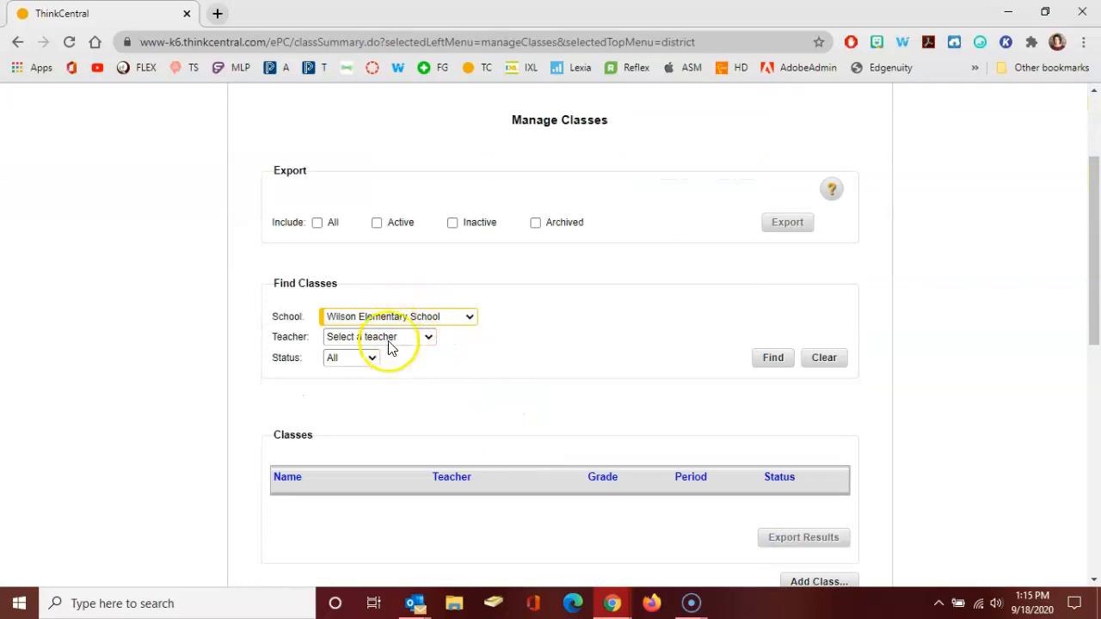
pyautogui.click(379, 336)
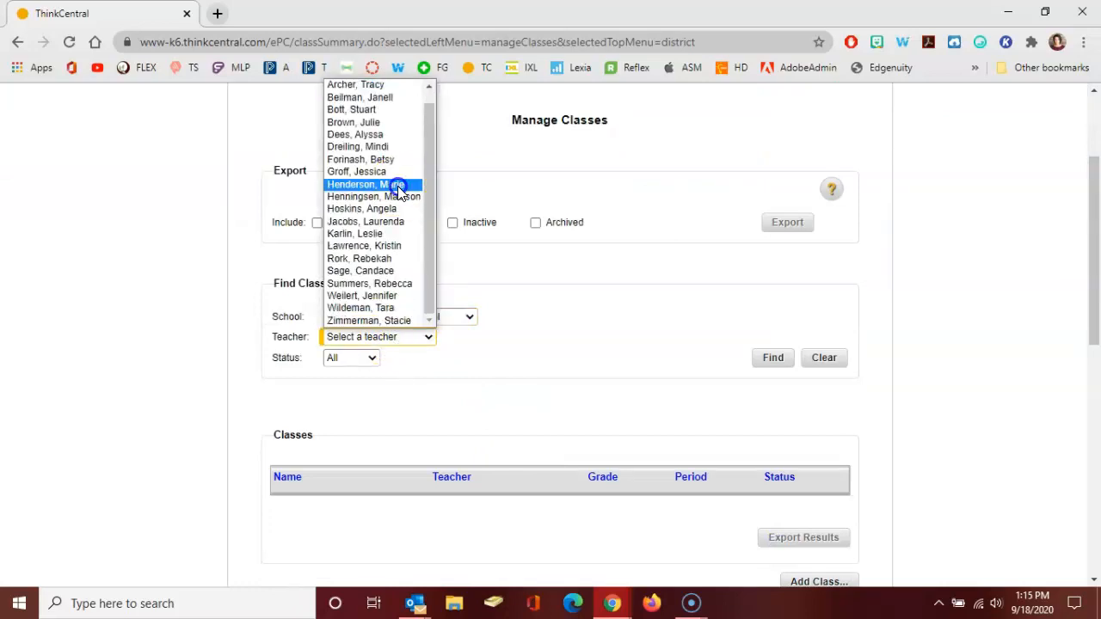
pyautogui.click(373, 184)
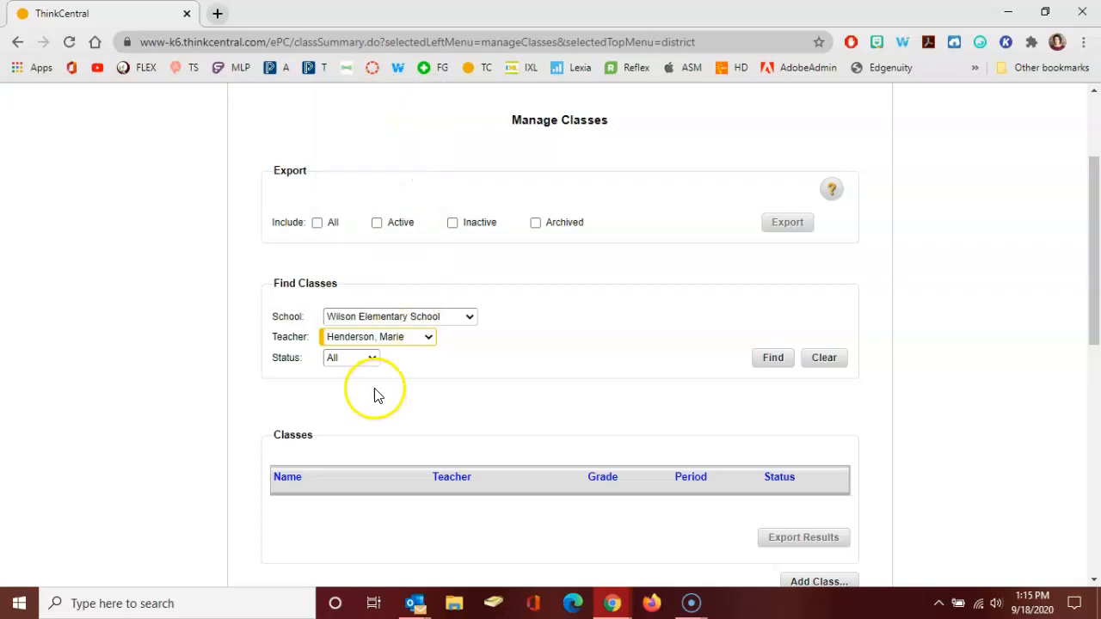
pyautogui.click(772, 358)
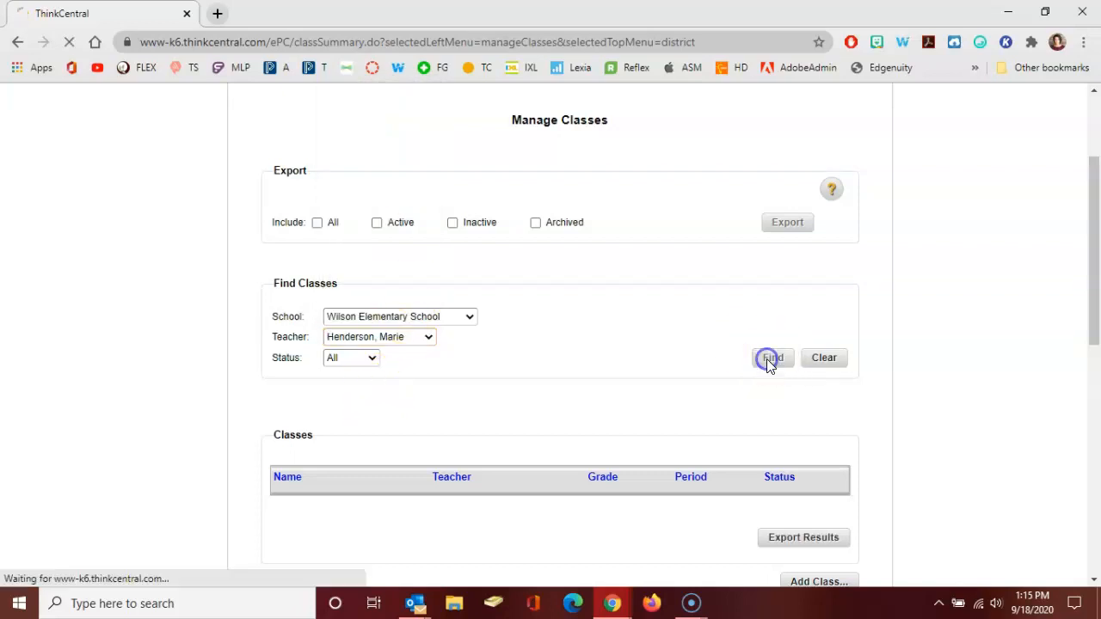
pyautogui.click(330, 346)
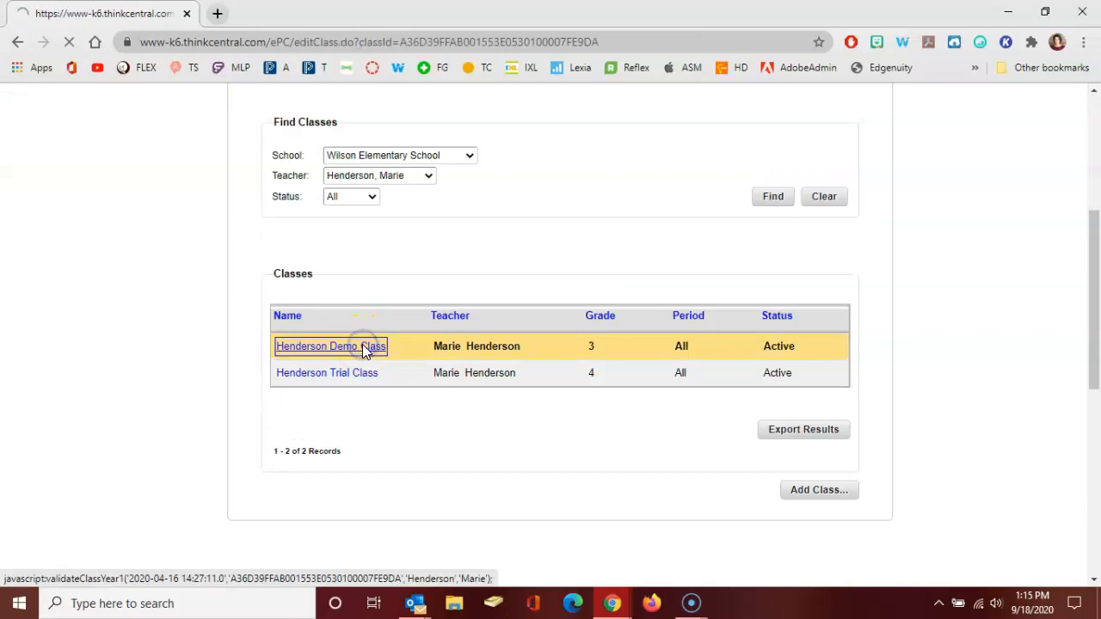
# Step: Add Mouse, Mickey (7654) to the Demo Class roster and confirm saving
pyautogui.click(331, 346)
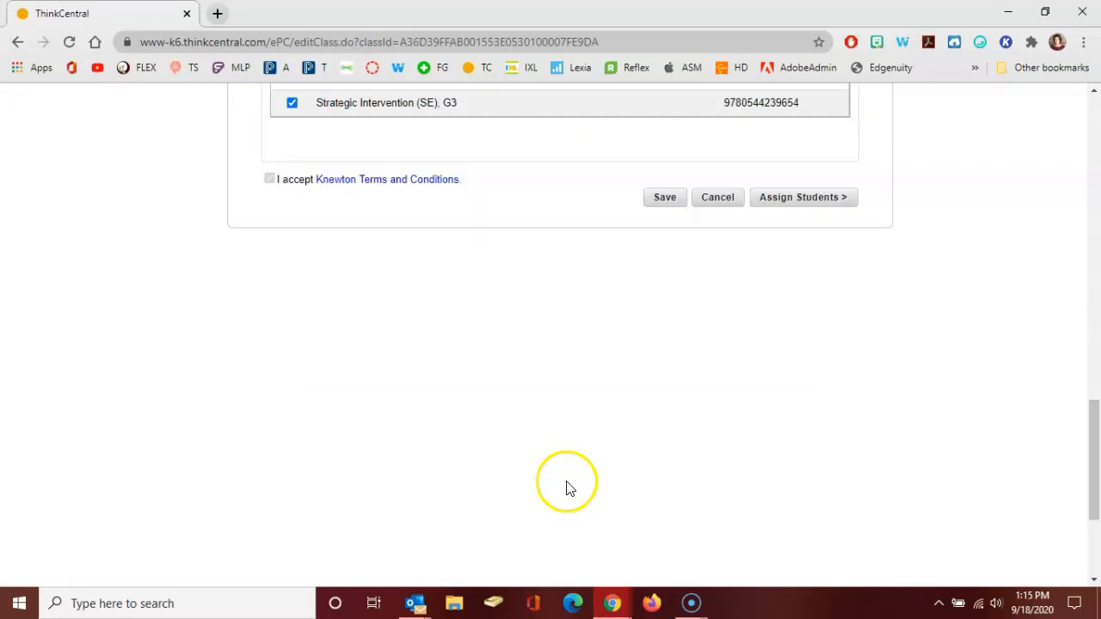
pyautogui.click(664, 197)
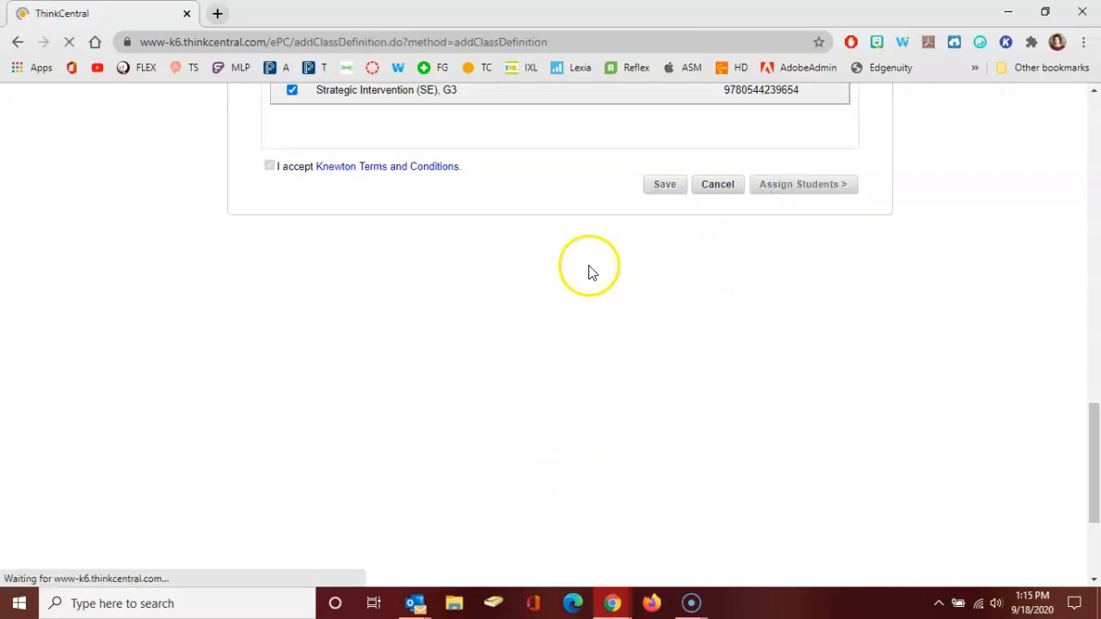
pyautogui.click(802, 184)
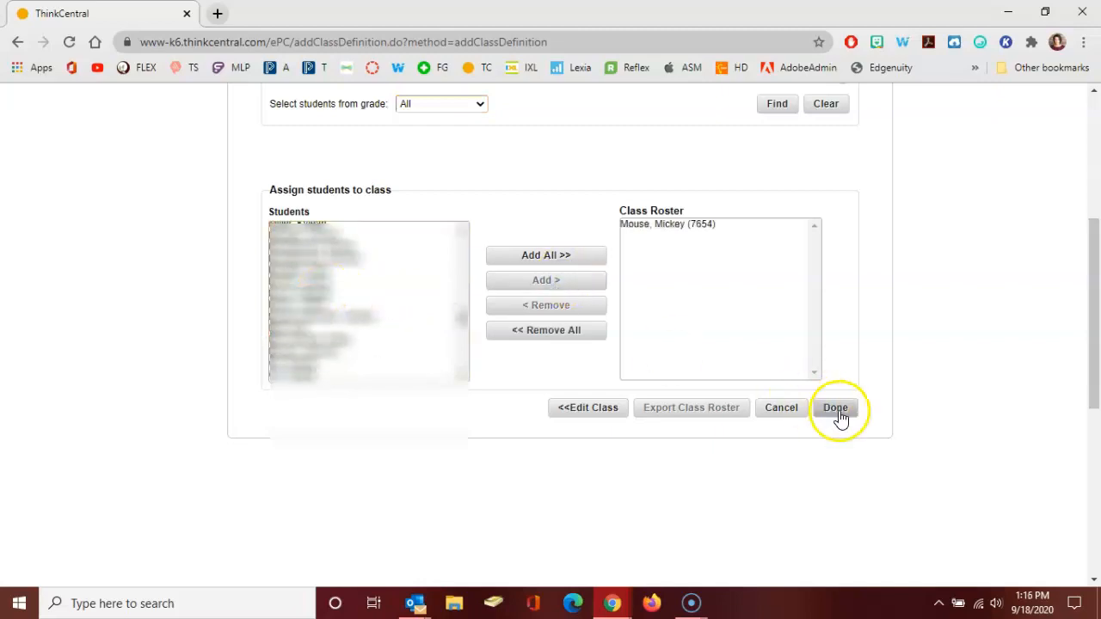
pyautogui.click(835, 407)
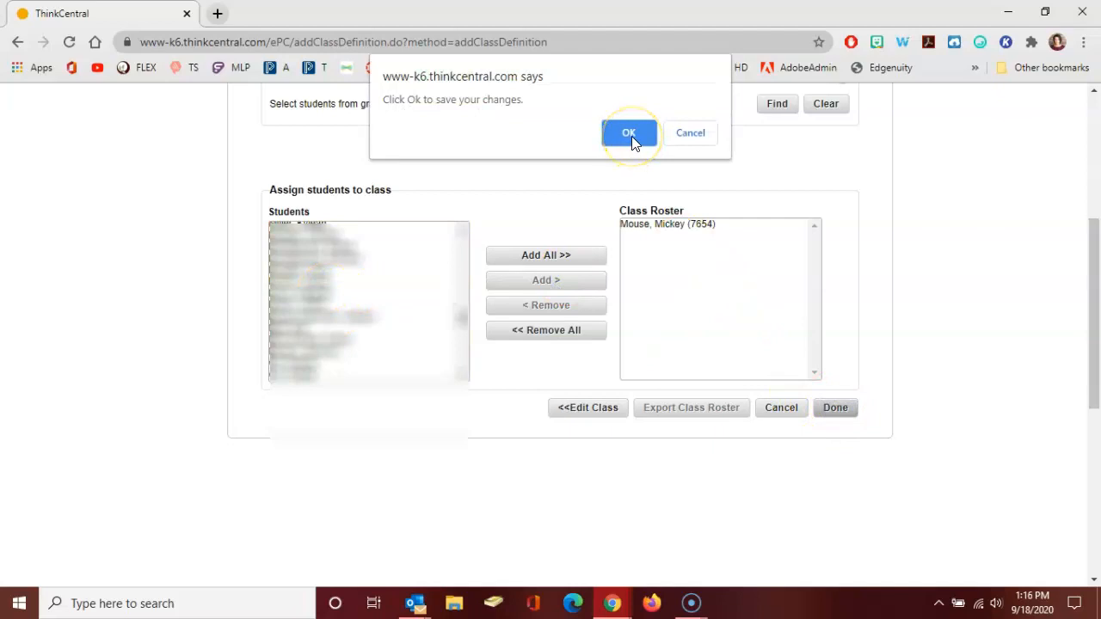
pyautogui.click(628, 133)
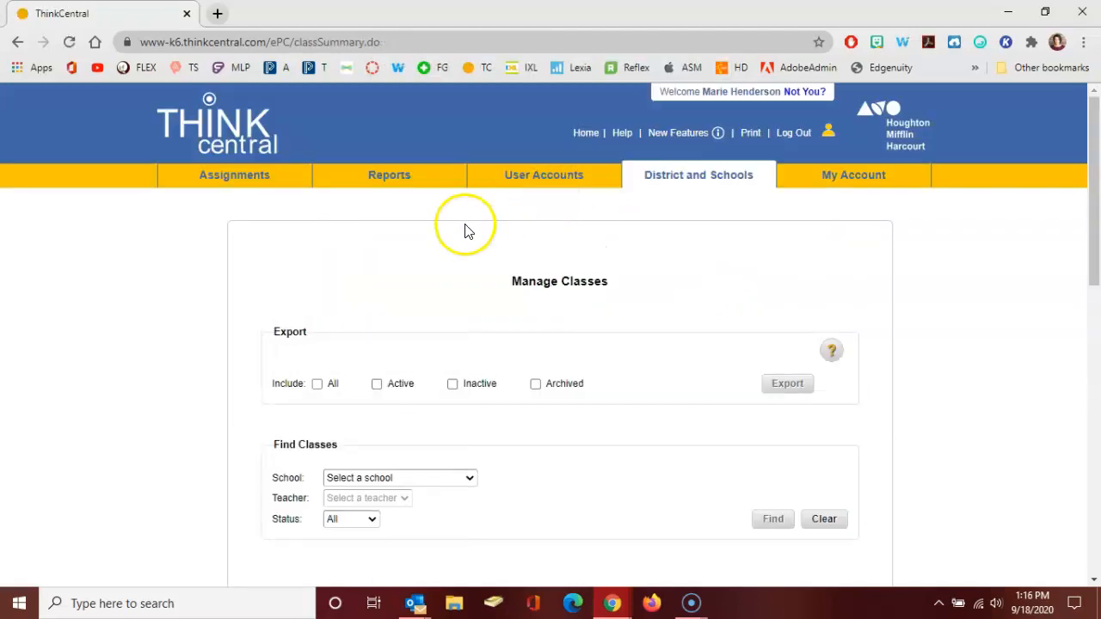
pyautogui.moveTo(477, 307)
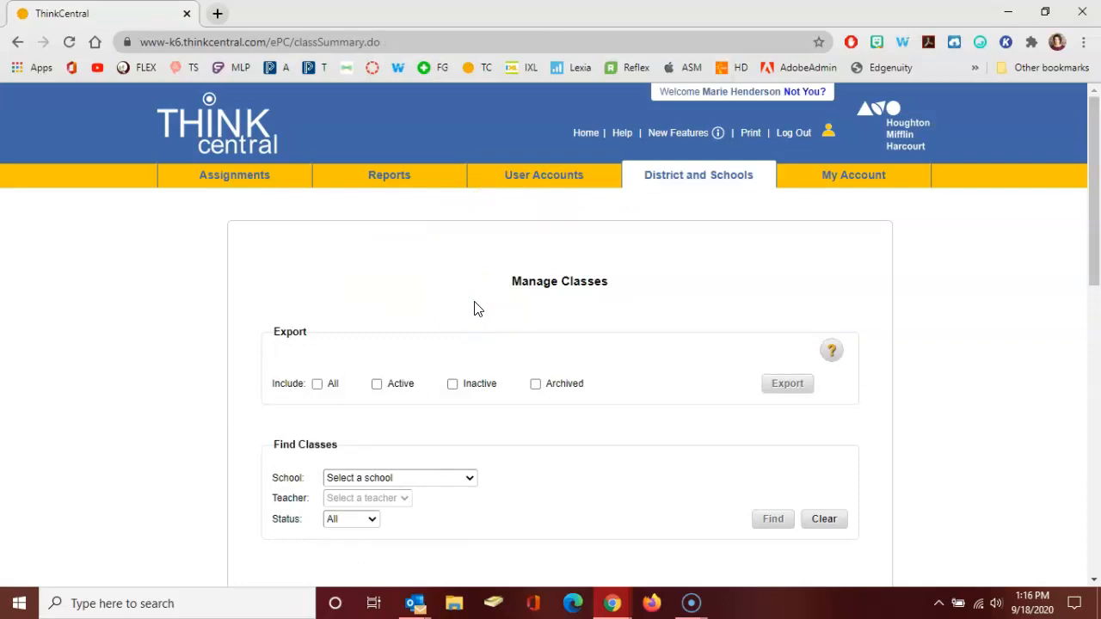
pyautogui.moveTo(213, 310)
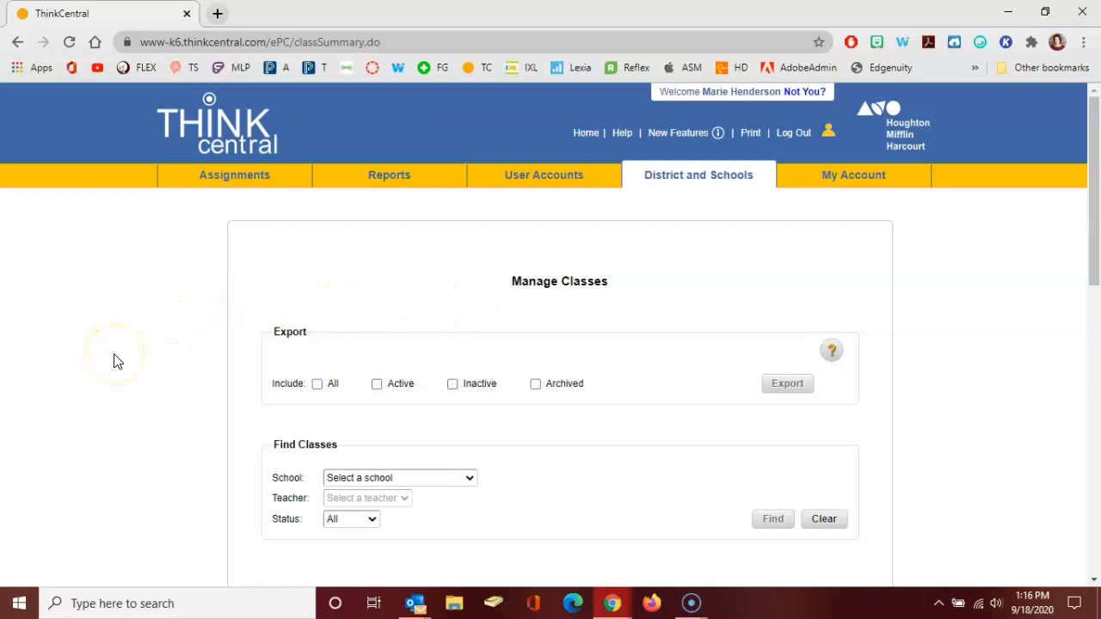
pyautogui.moveTo(25, 592)
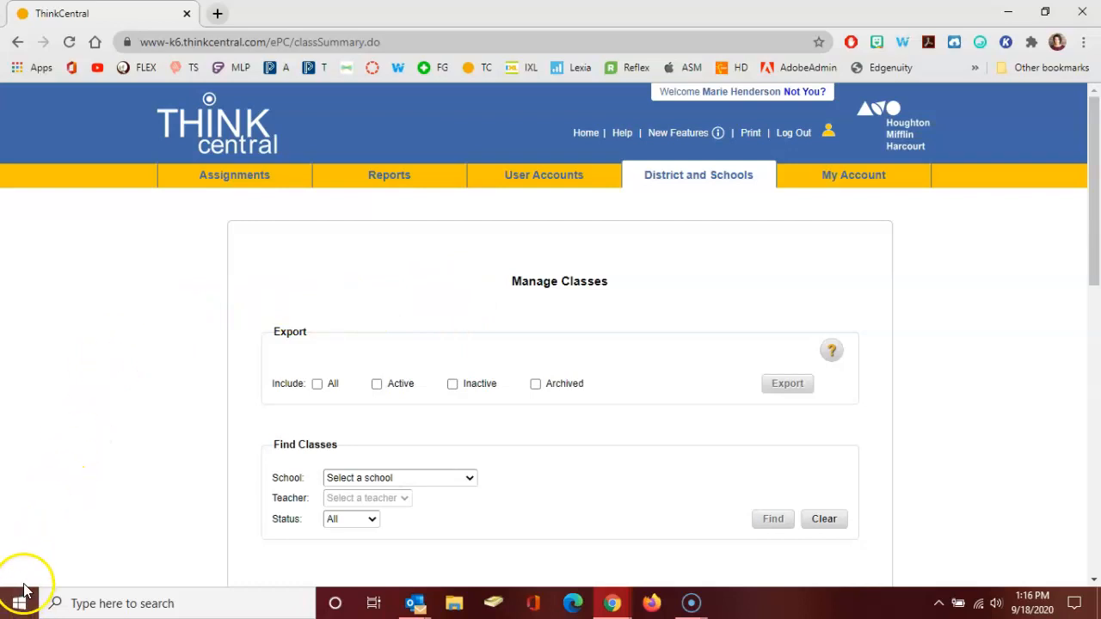